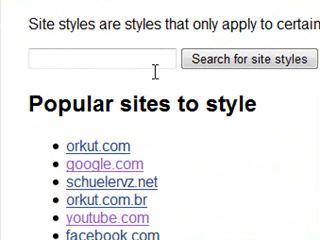
View the Google Dark style page and scroll down to its After screenshot preview
text(w)
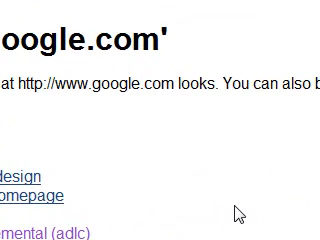
scroll(down, 3)
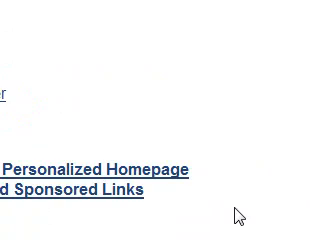
scroll(down, 3)
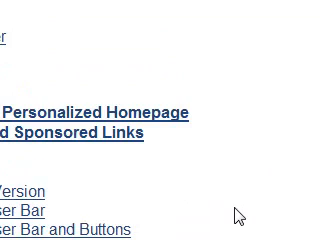
scroll(down, 3)
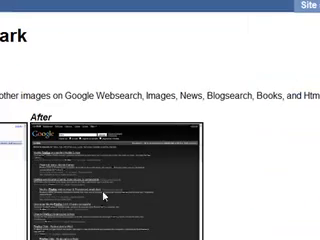
Scroll past the Google Dark style page before heading to youtube.com
scroll(down, 3)
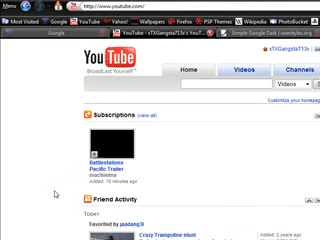
Scroll through the YouTube channel's Videos list and Connect box
scroll(down, 3)
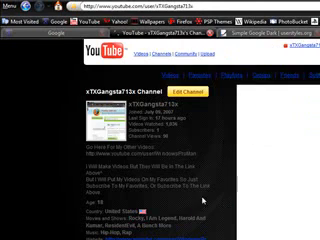
scroll(down, 3)
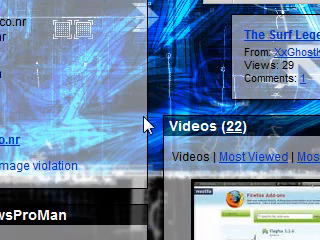
scroll(down, 3)
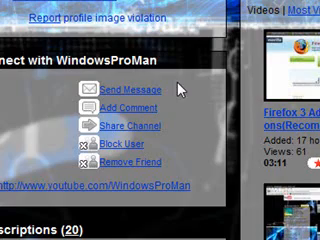
mouse_move(304, 130)
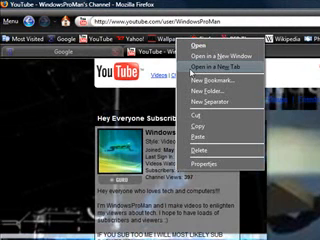
Browse InterfaceLIFT's widescreen wallpapers such as Sunrise, Nebula X4 and Ladybug HDR
click(218, 56)
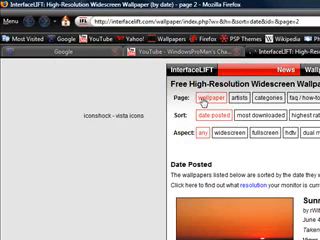
scroll(down, 3)
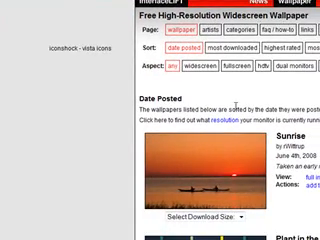
scroll(down, 3)
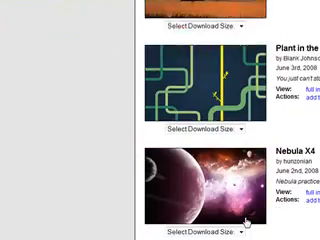
scroll(down, 3)
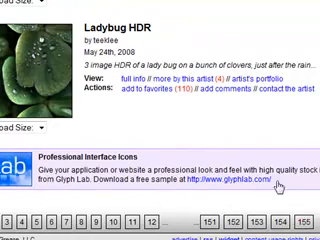
scroll(up, 3)
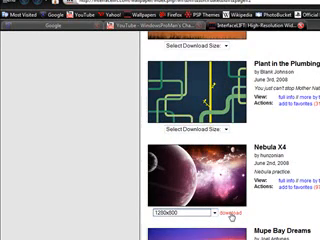
scroll(down, 3)
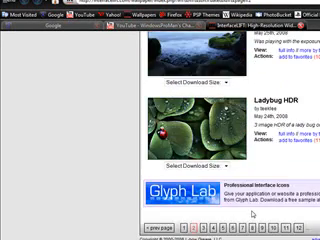